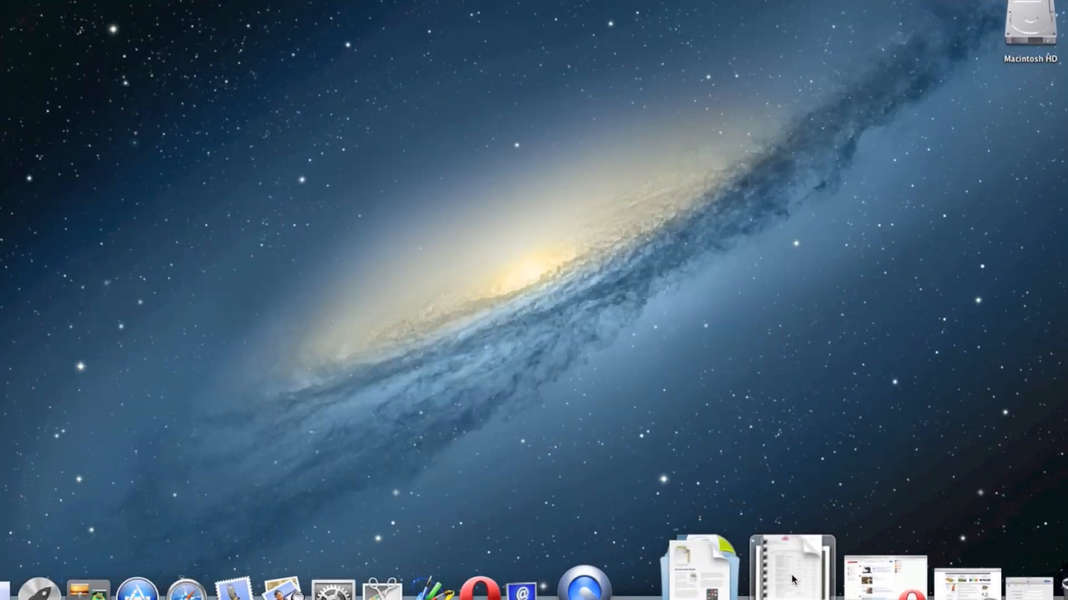
# Fan the Downloads Dock stack open in slow motion with Shift held, then close it.
pyautogui.click(790, 574)
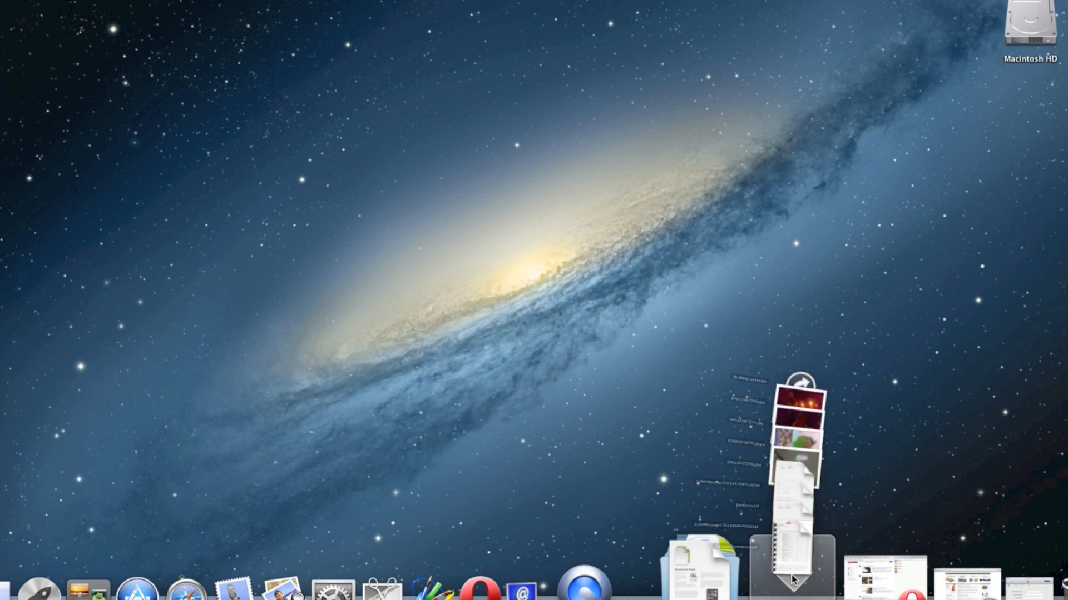
pyautogui.click(792, 571)
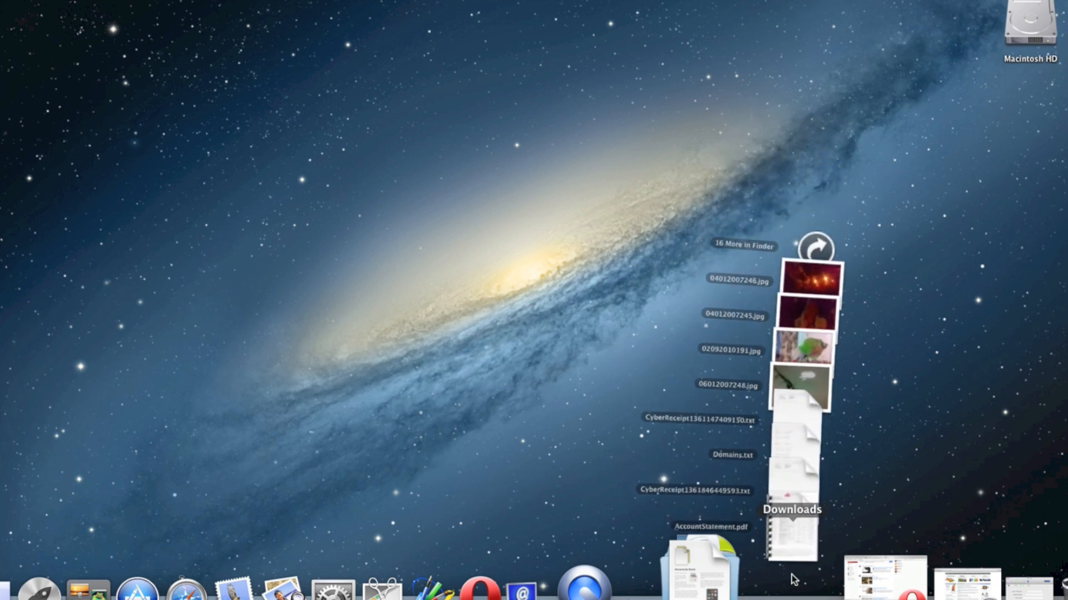
pyautogui.click(790, 547)
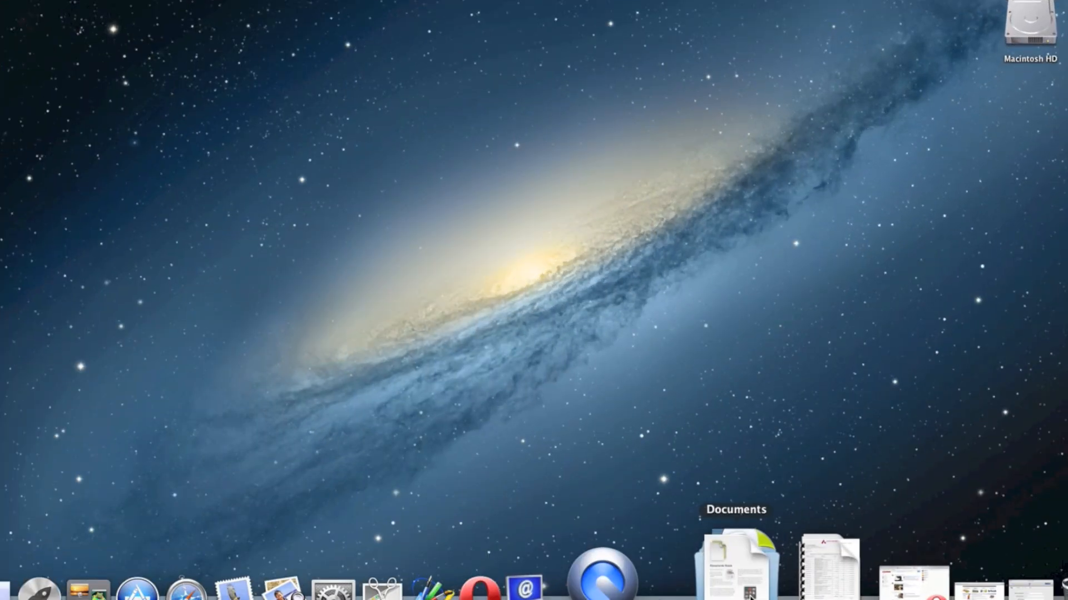
pyautogui.click(732, 573)
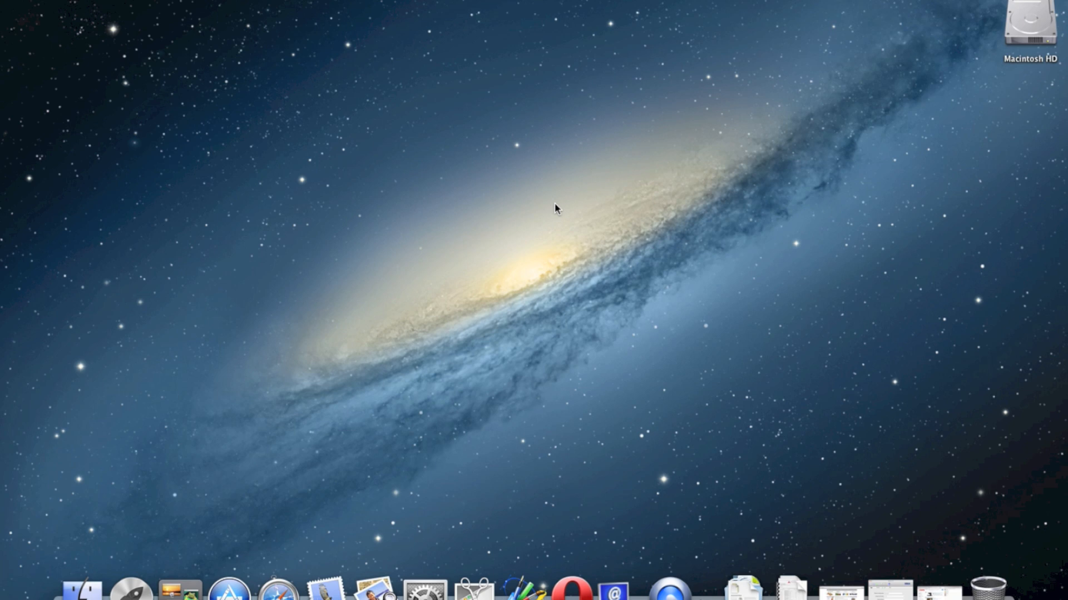
# Open Launchpad in slow motion and move to the second page with VLC, Opera and Photoshop CS6.
pyautogui.click(124, 576)
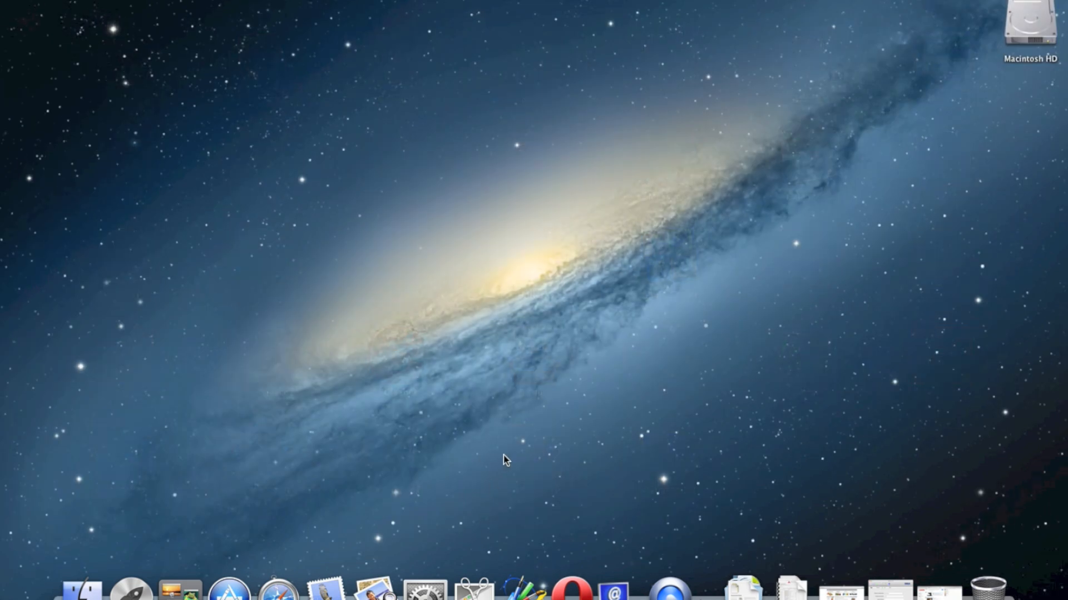
pyautogui.moveTo(128, 580)
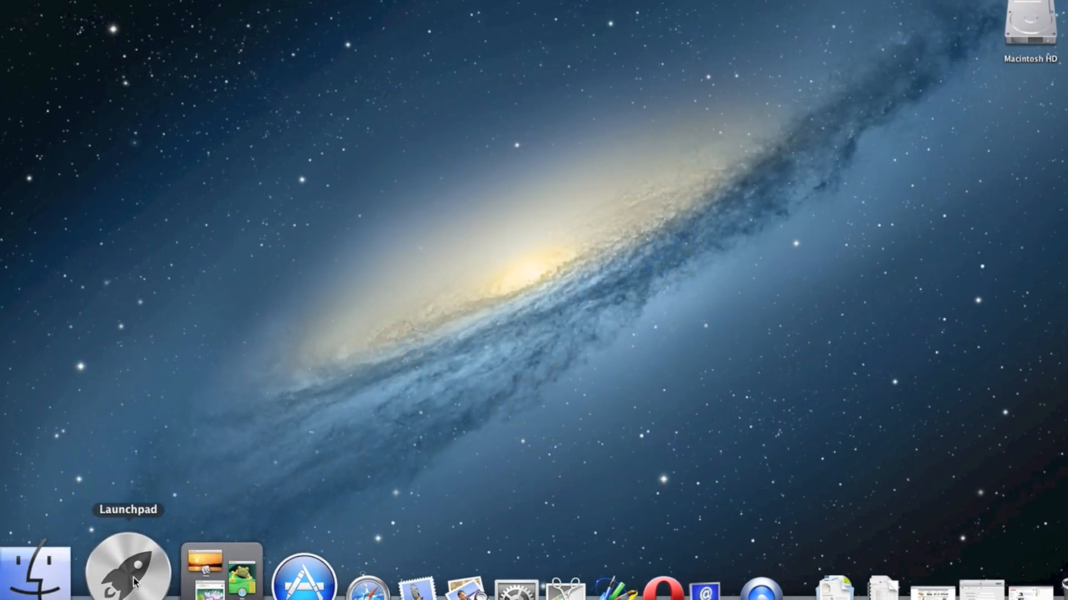
pyautogui.click(127, 574)
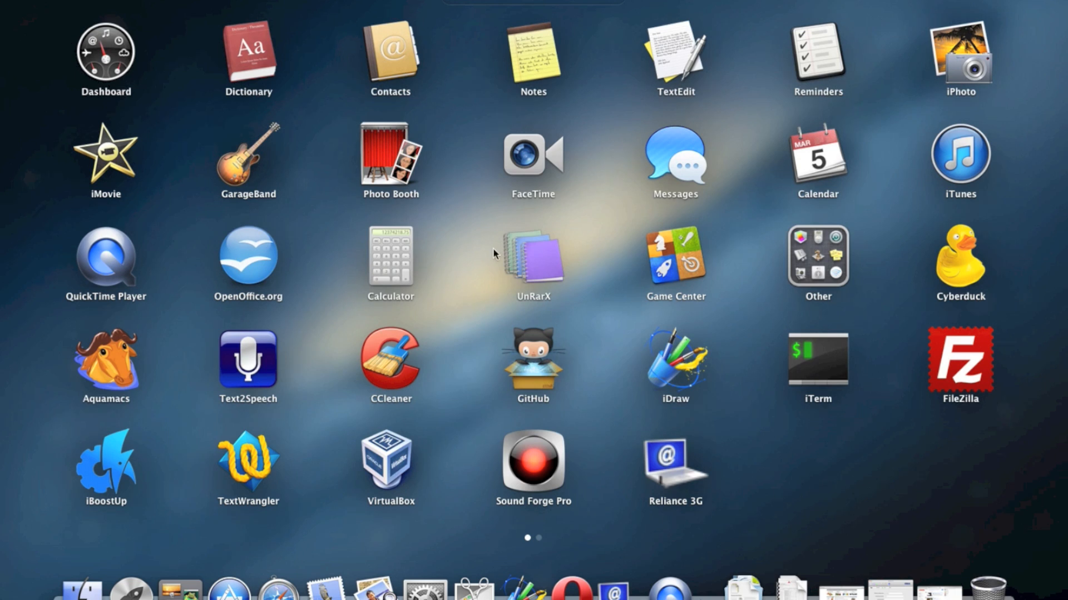
pyautogui.moveTo(781, 461)
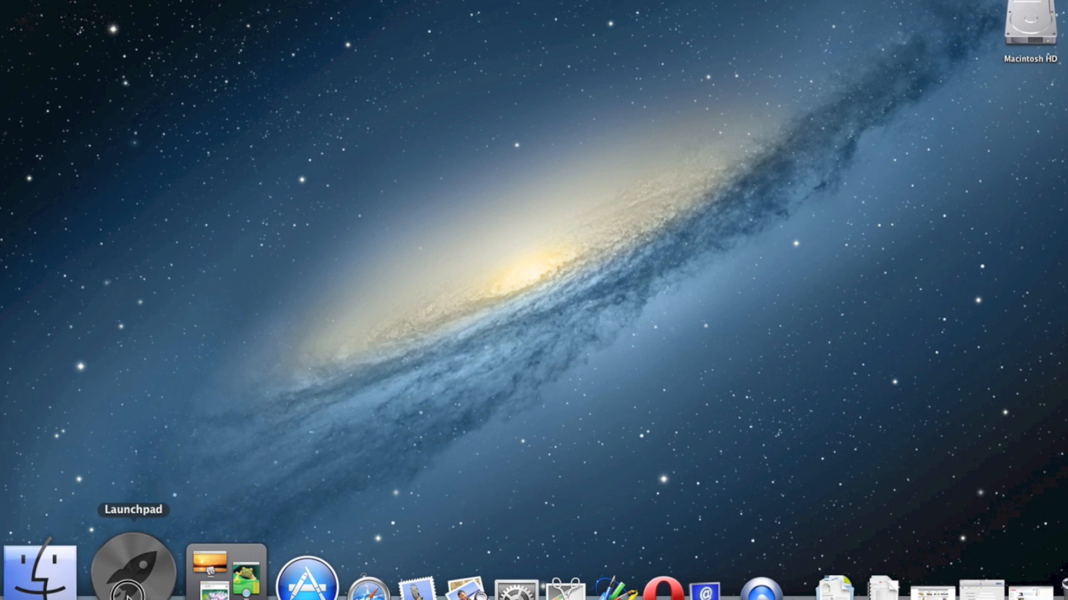
pyautogui.click(132, 579)
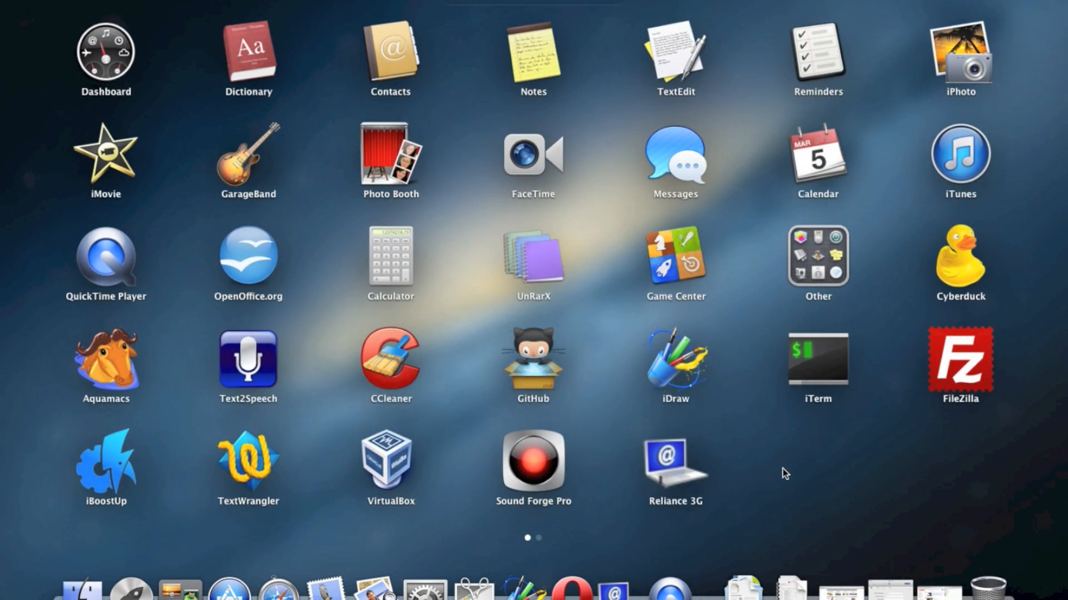
pyautogui.hscroll(-3)
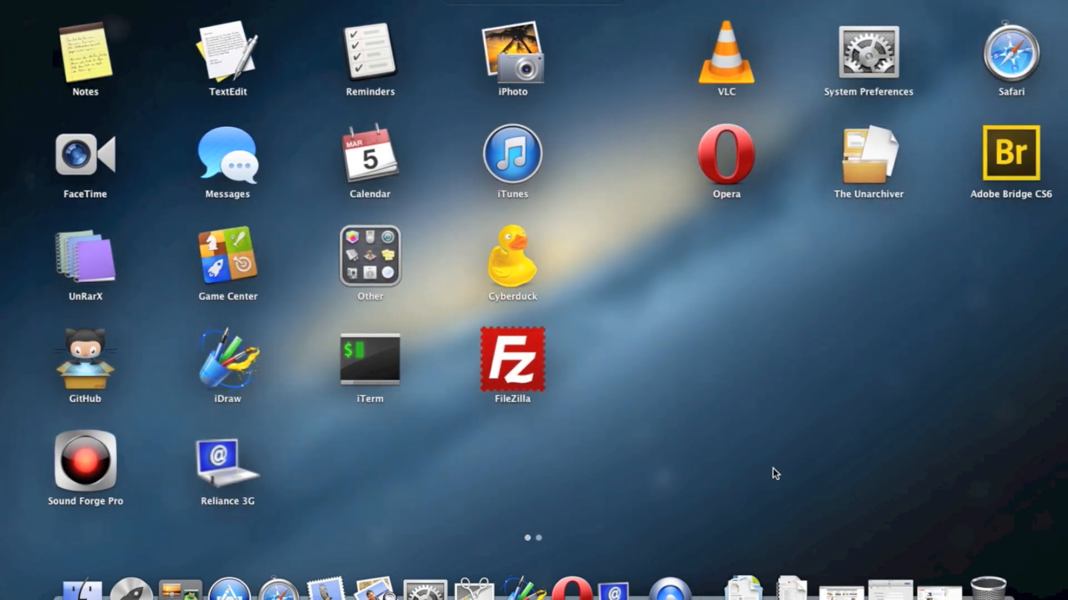
pyautogui.hscroll(-3)
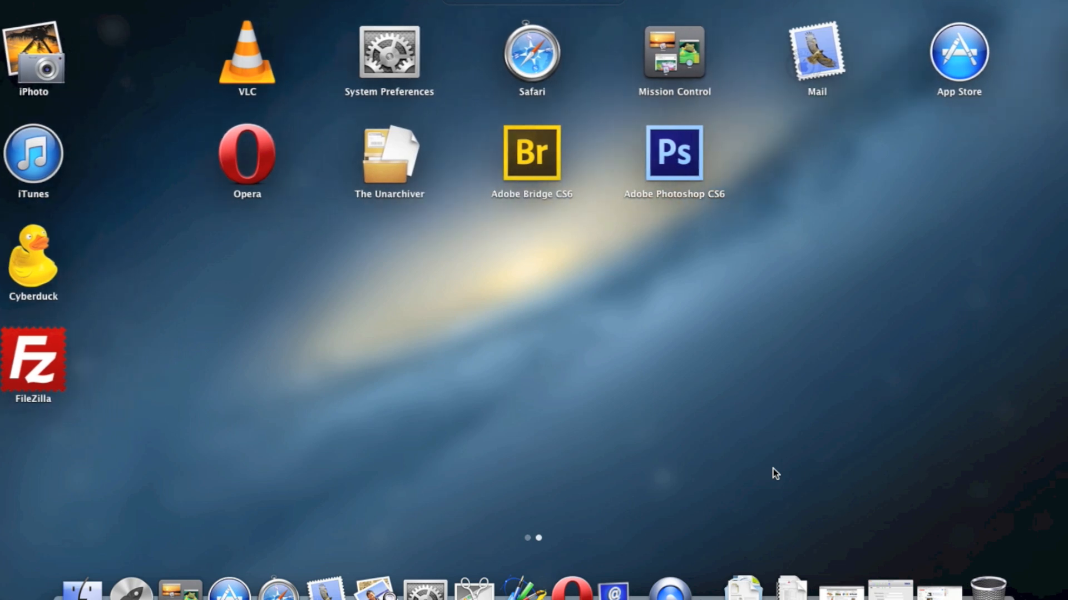